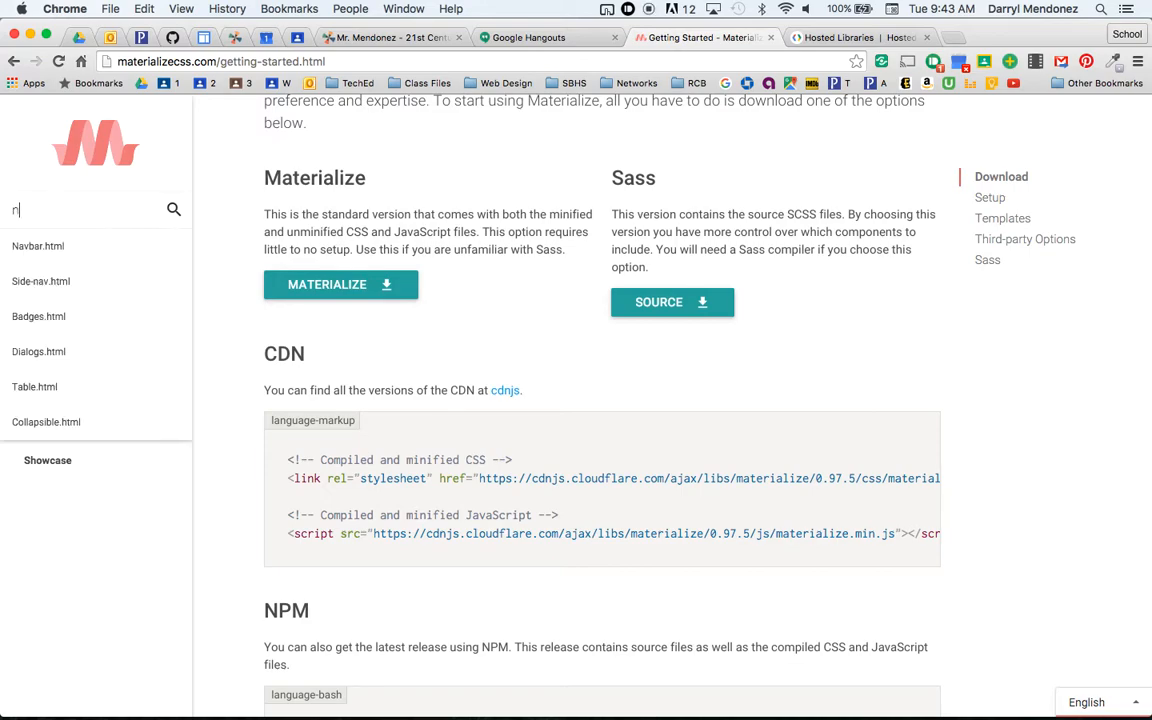
# Step: Search the Materialize site for 'na' and open the Navbar documentation page
pyautogui.write('a')
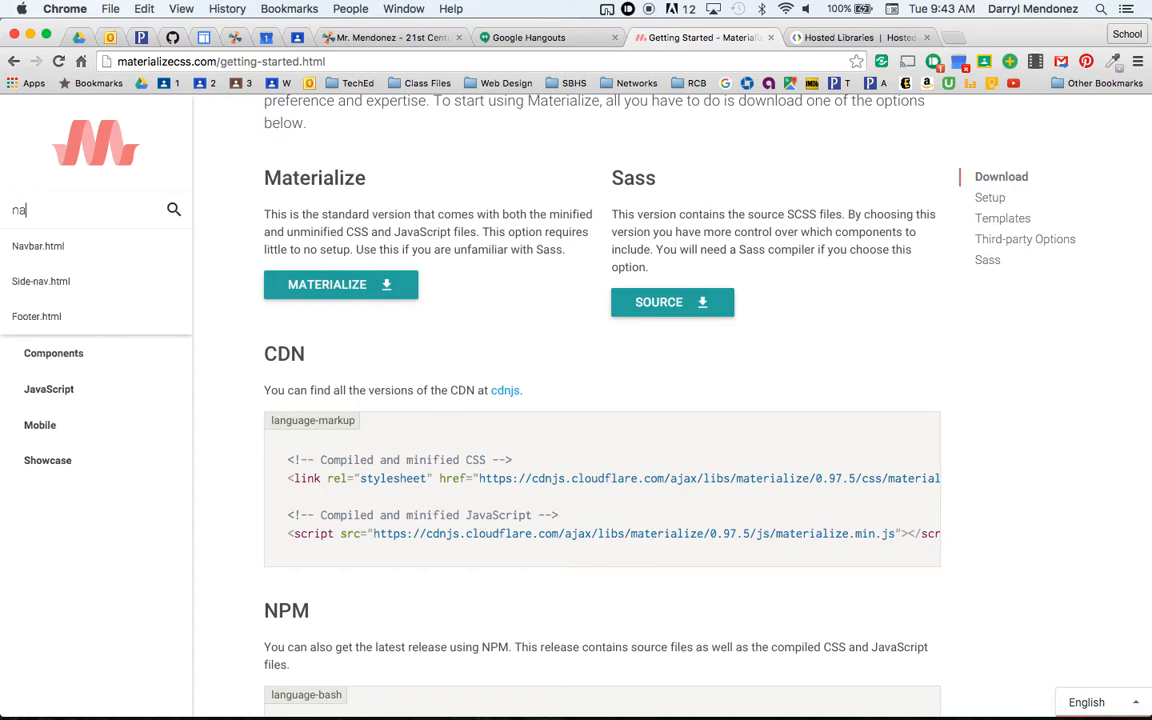
pyautogui.moveTo(38, 246)
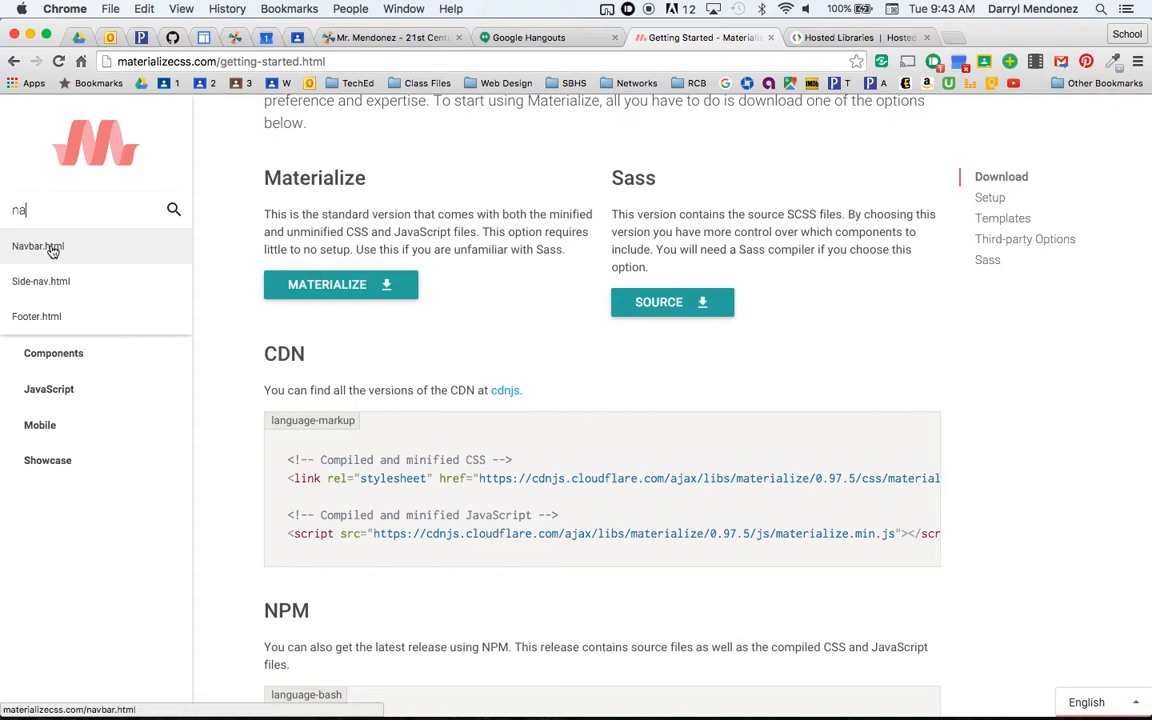
pyautogui.click(38, 246)
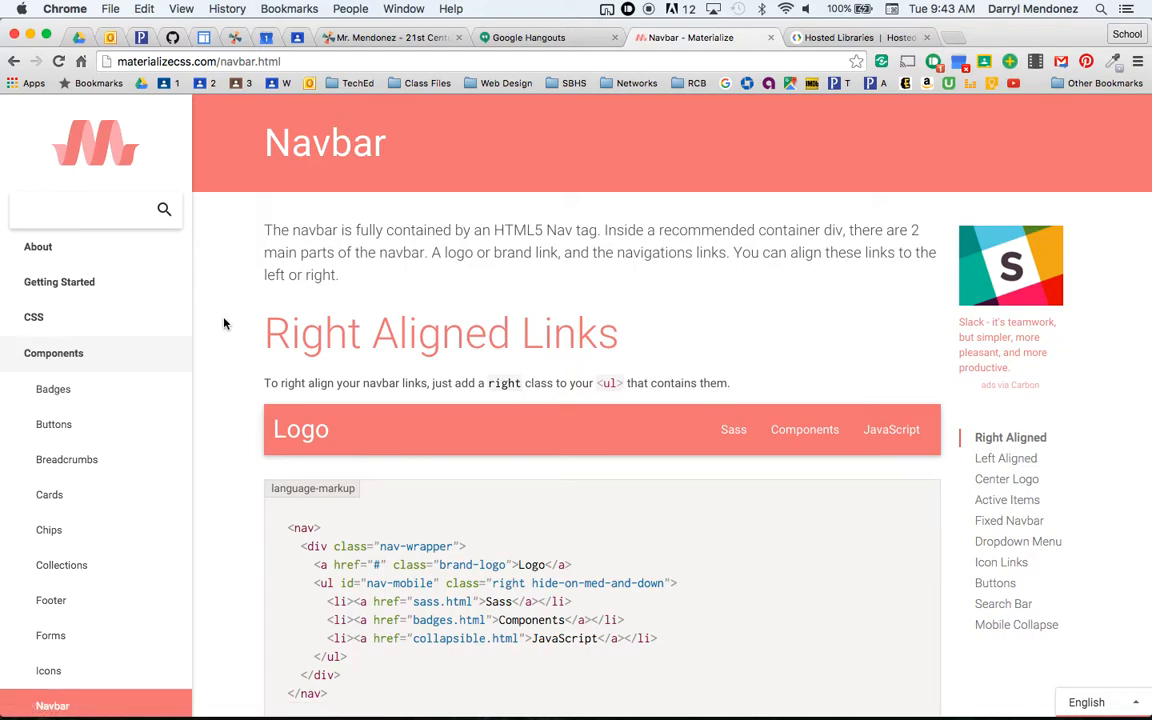
pyautogui.scroll(-3)
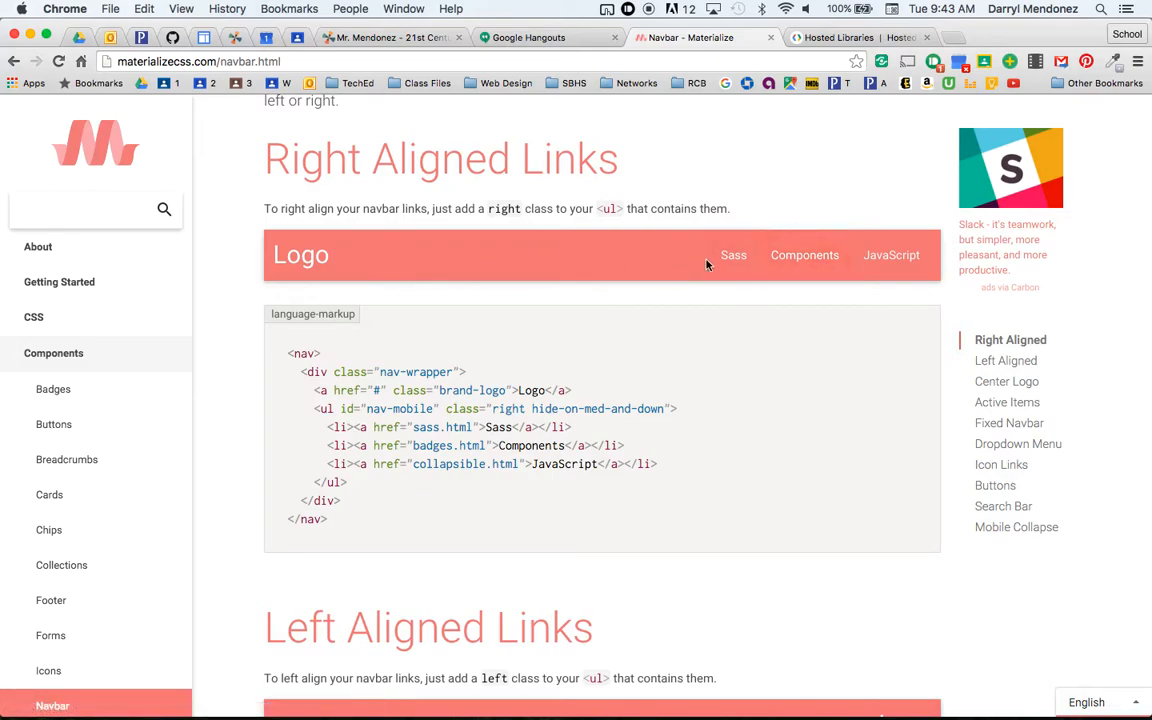
pyautogui.moveTo(805, 255)
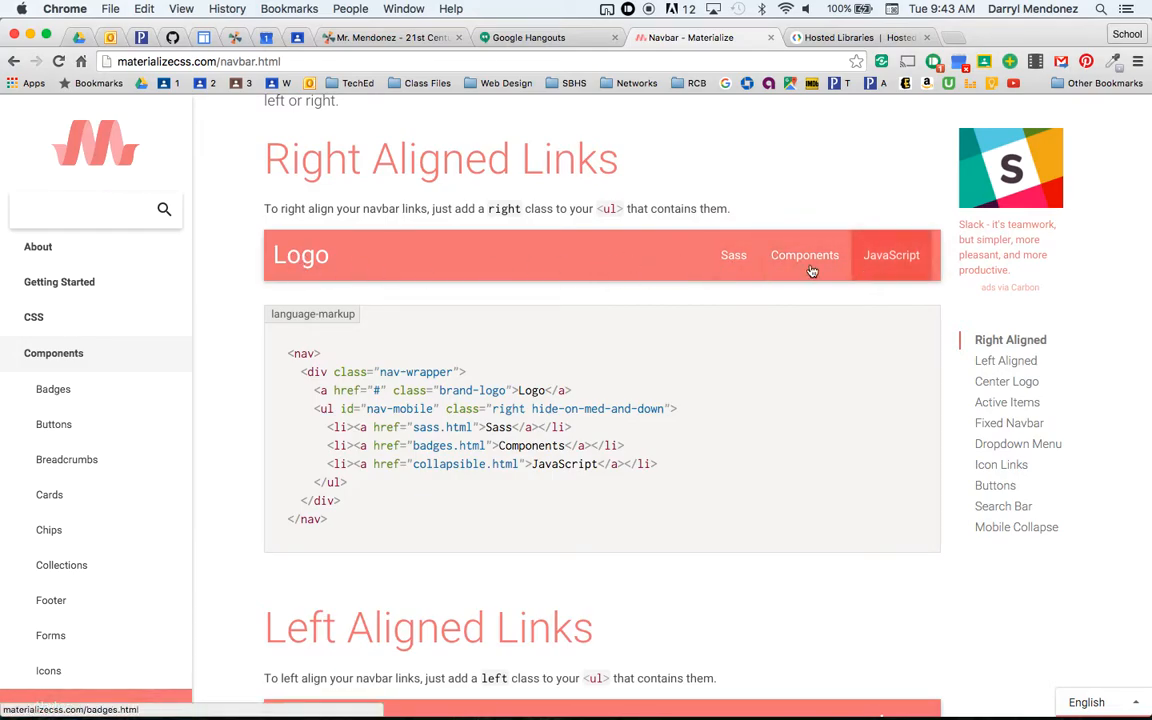
pyautogui.scroll(-3)
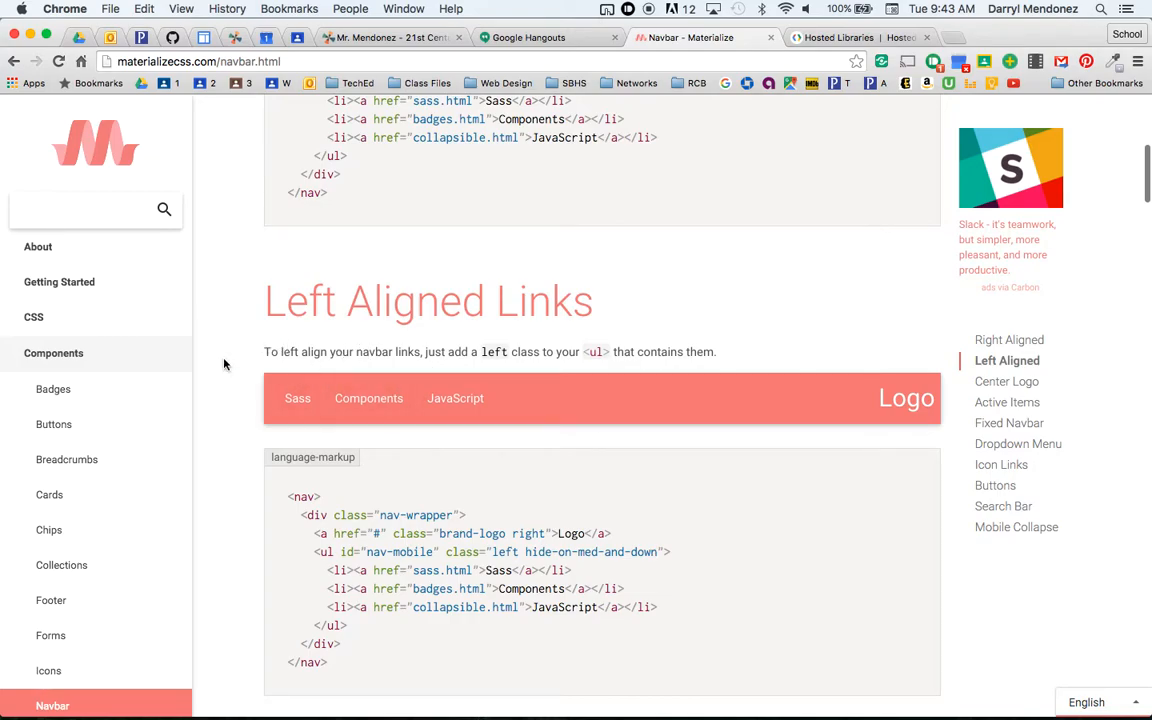
pyautogui.scroll(-3)
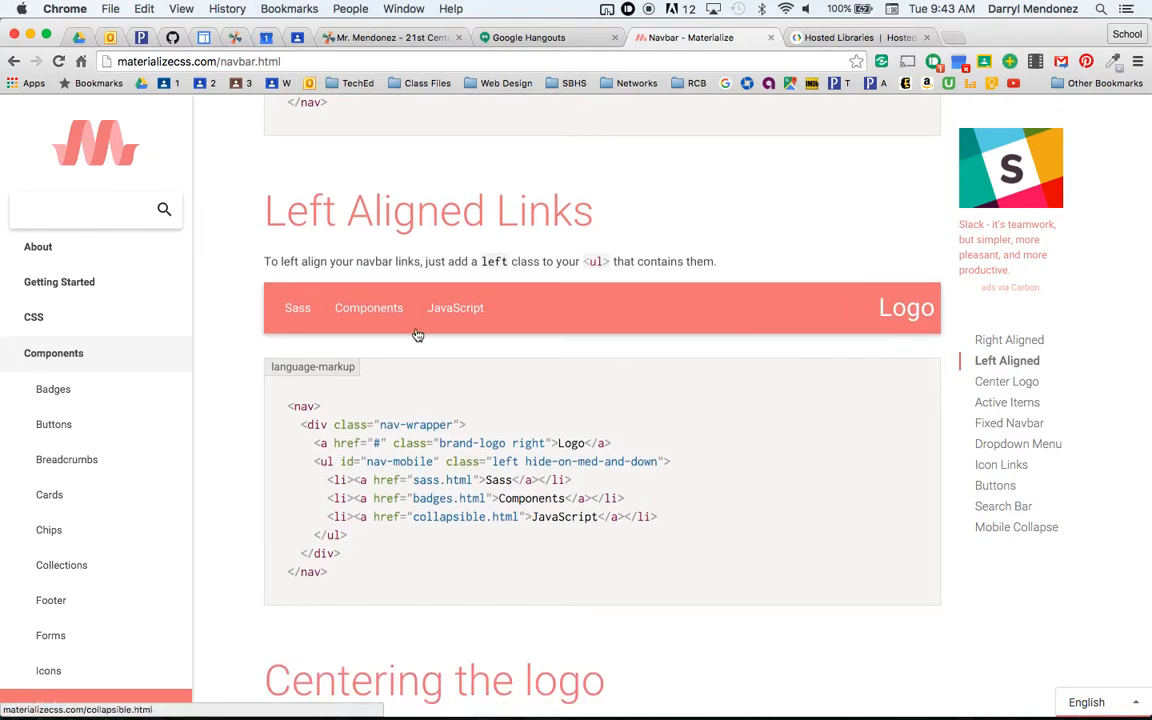
pyautogui.scroll(-3)
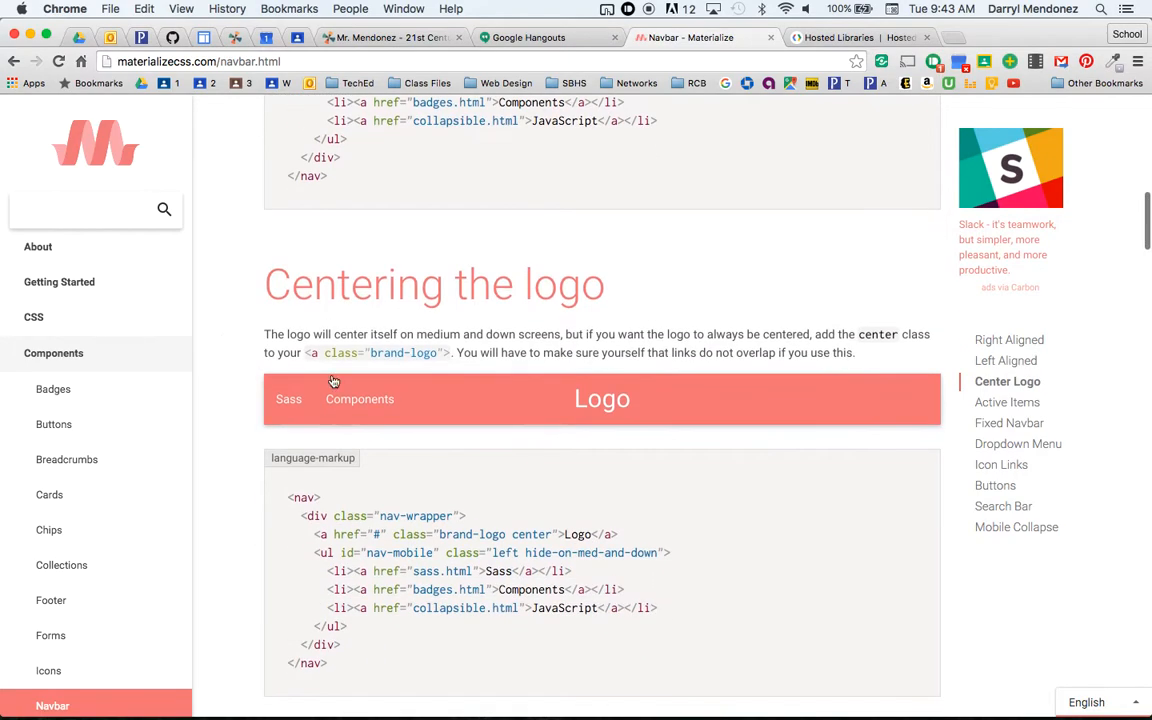
# Step: Scroll further through the Navbar page's examples and their markup
pyautogui.scroll(-3)
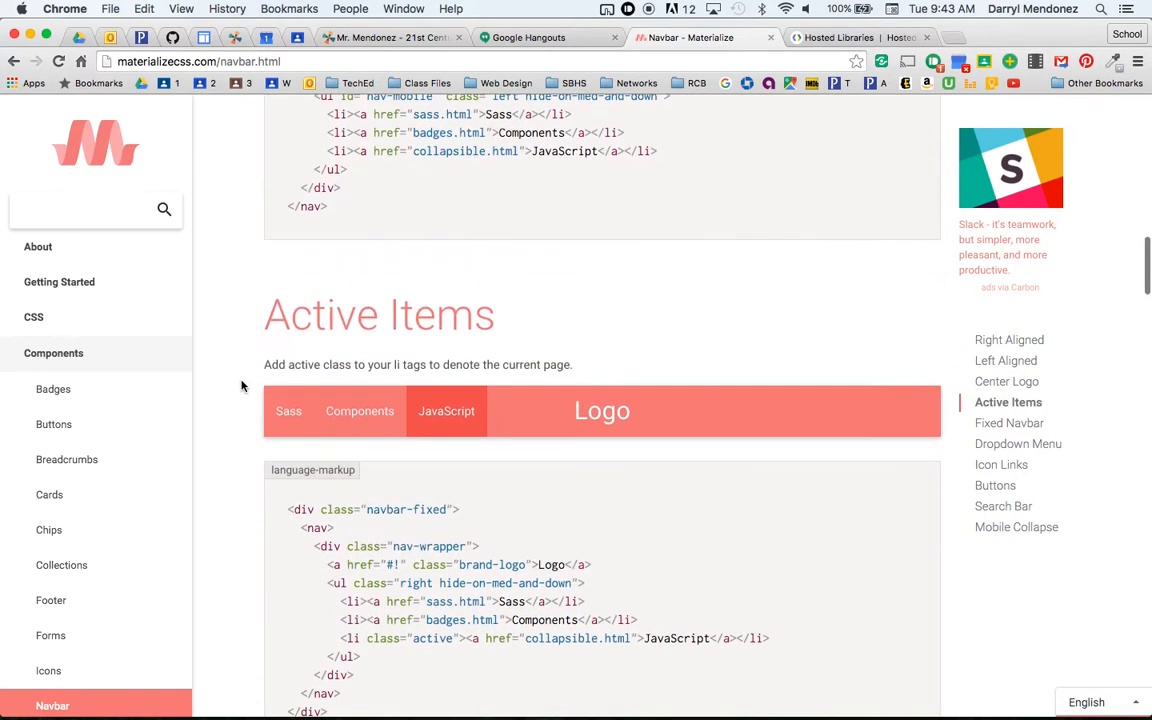
pyautogui.scroll(-3)
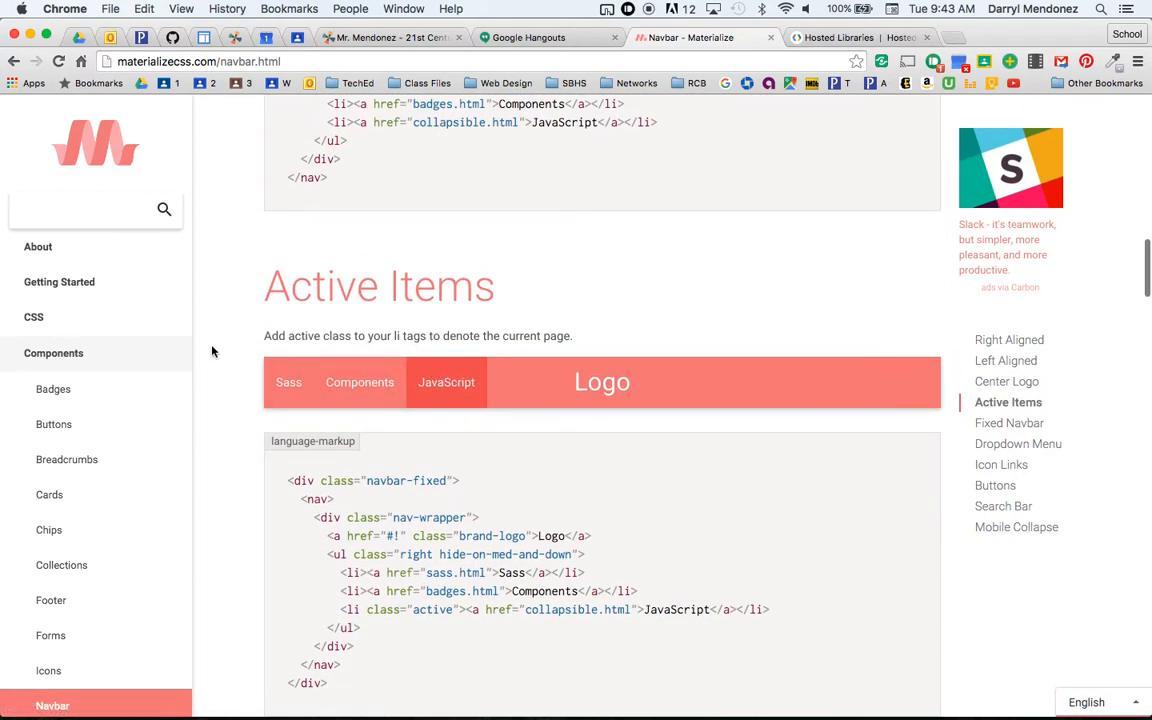
pyautogui.scroll(-3)
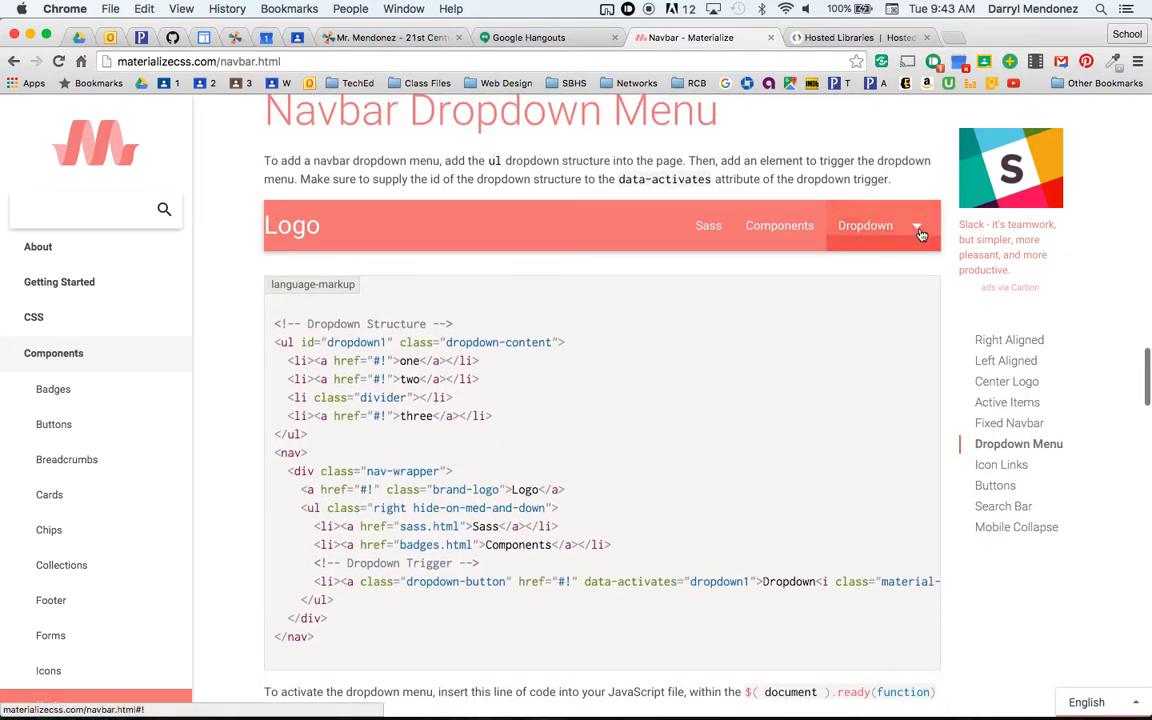
pyautogui.scroll(-3)
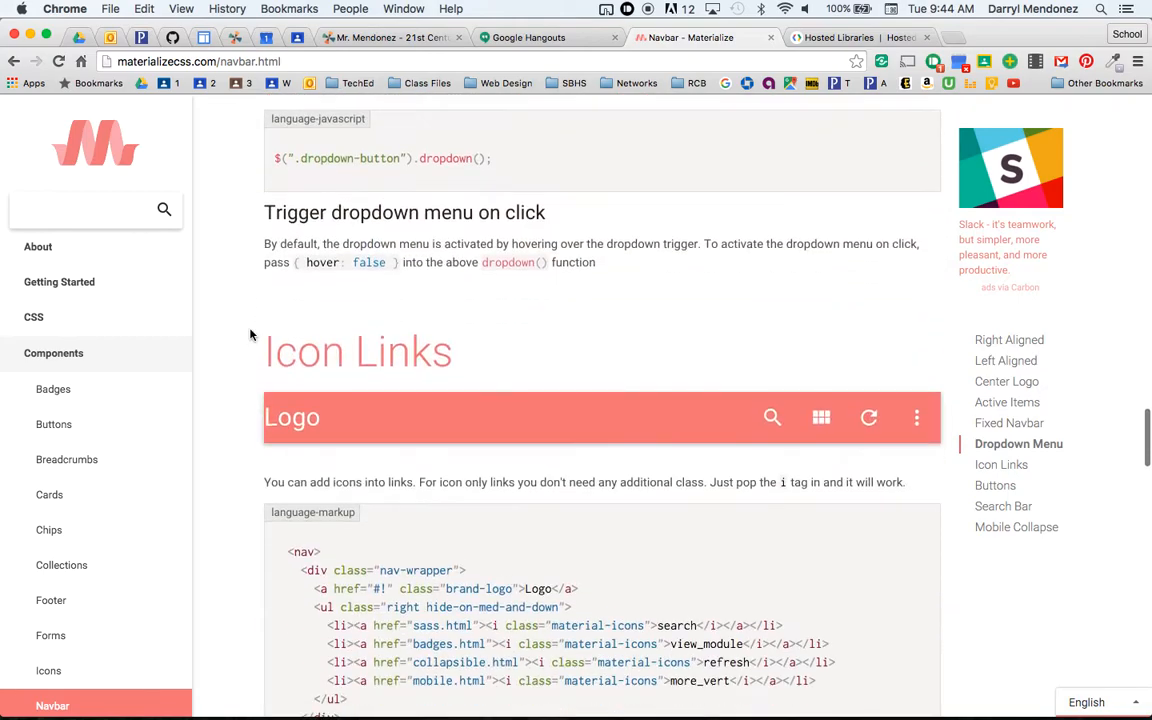
pyautogui.scroll(-3)
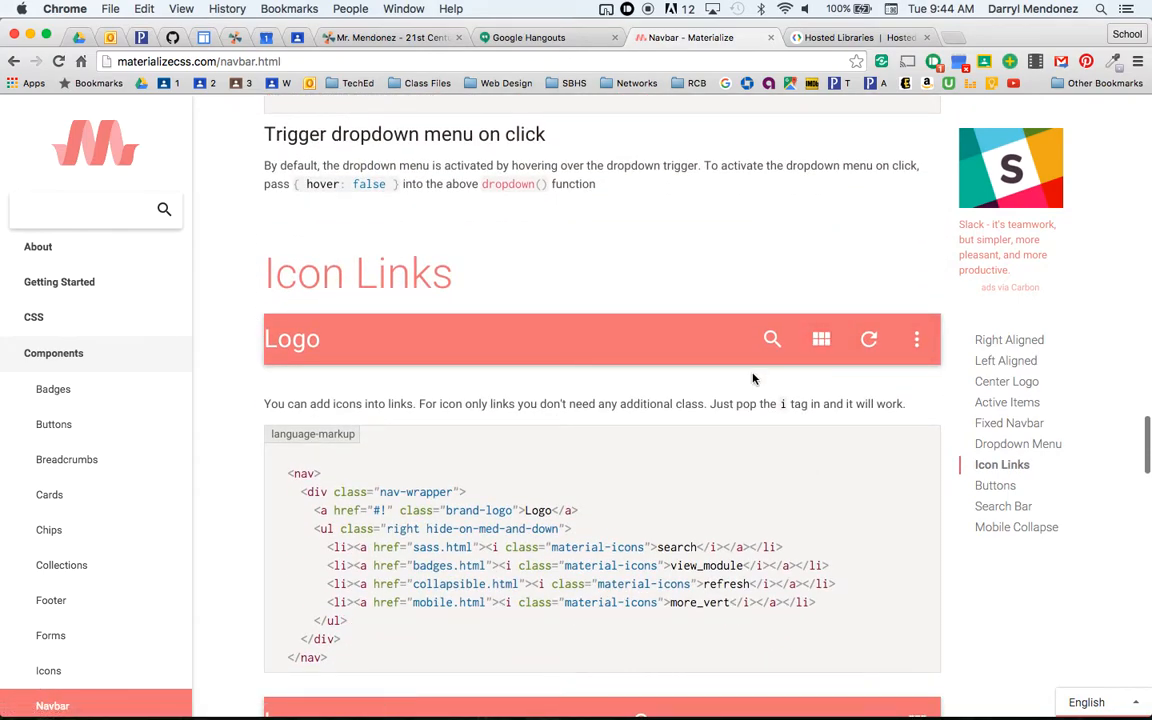
pyautogui.scroll(-3)
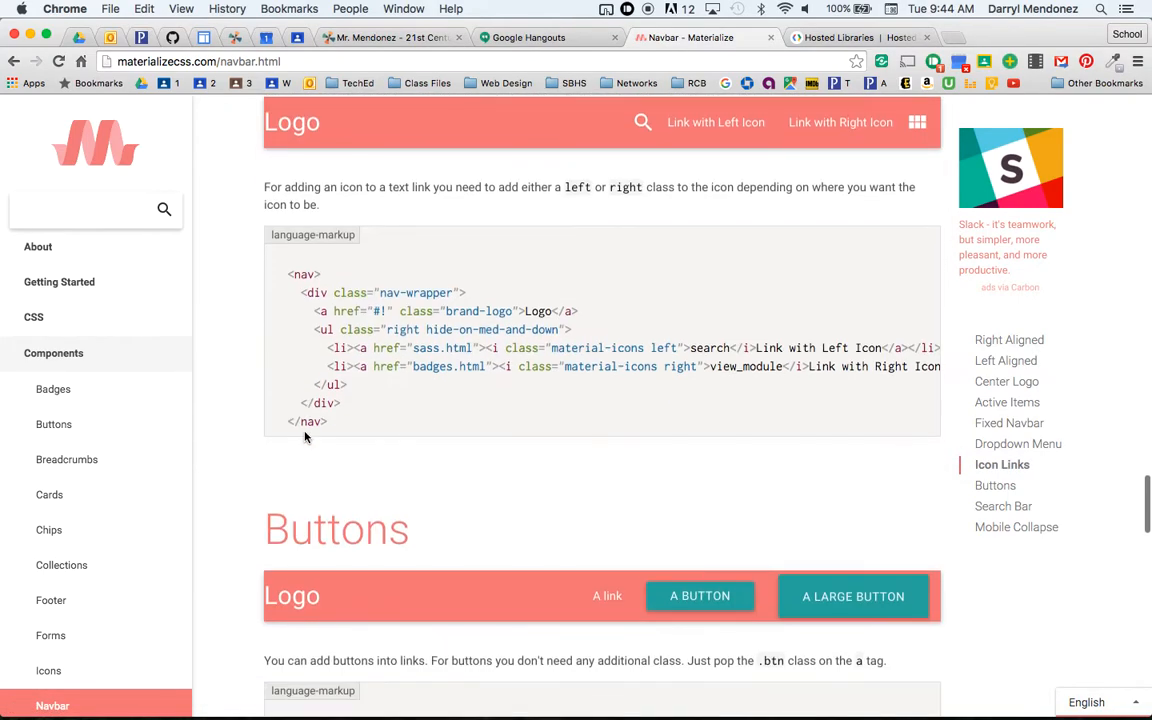
pyautogui.scroll(-3)
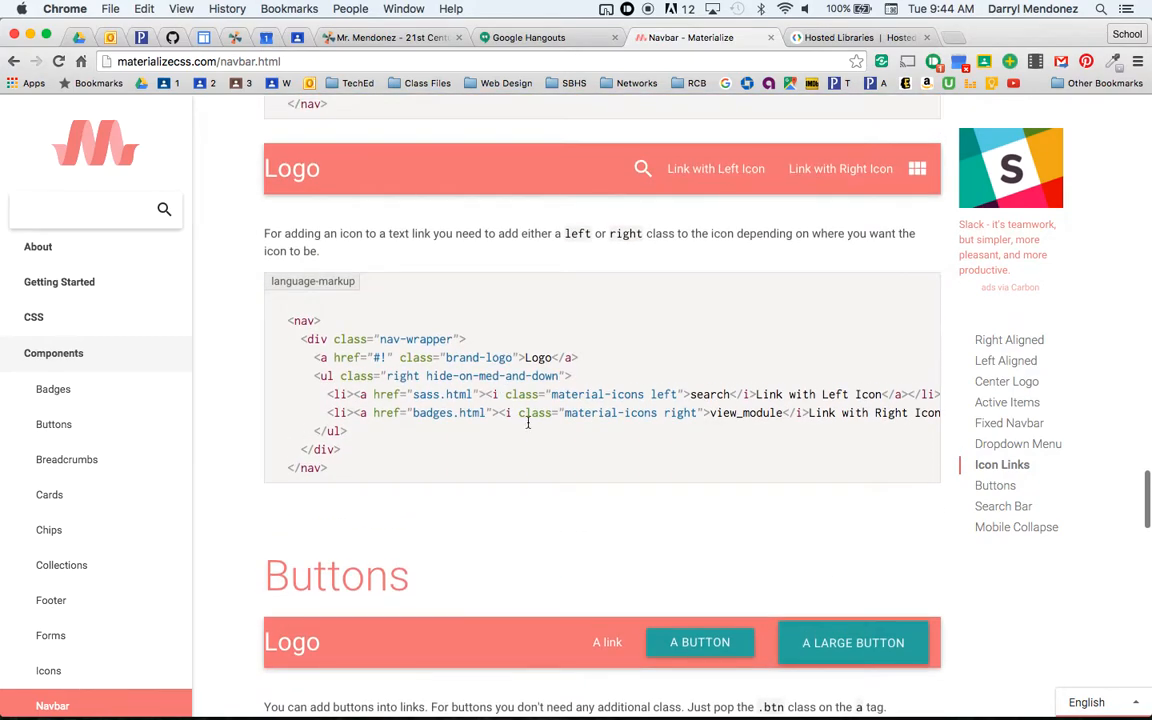
pyautogui.scroll(-3)
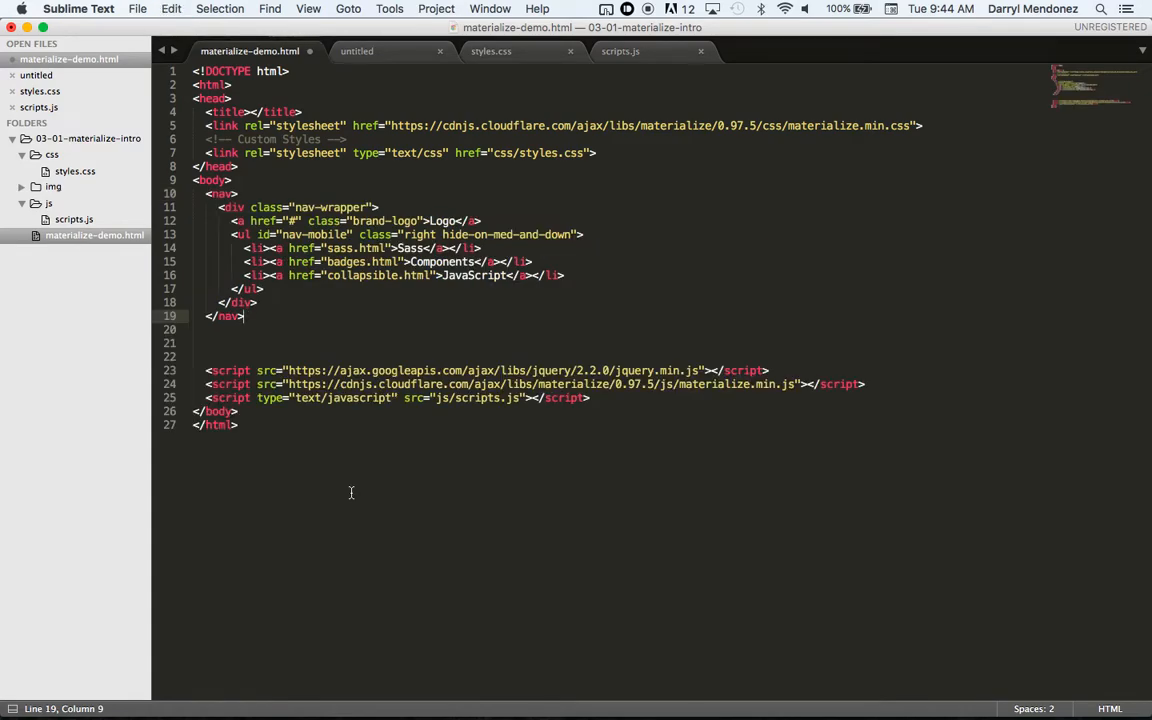
pyautogui.moveTo(444, 221)
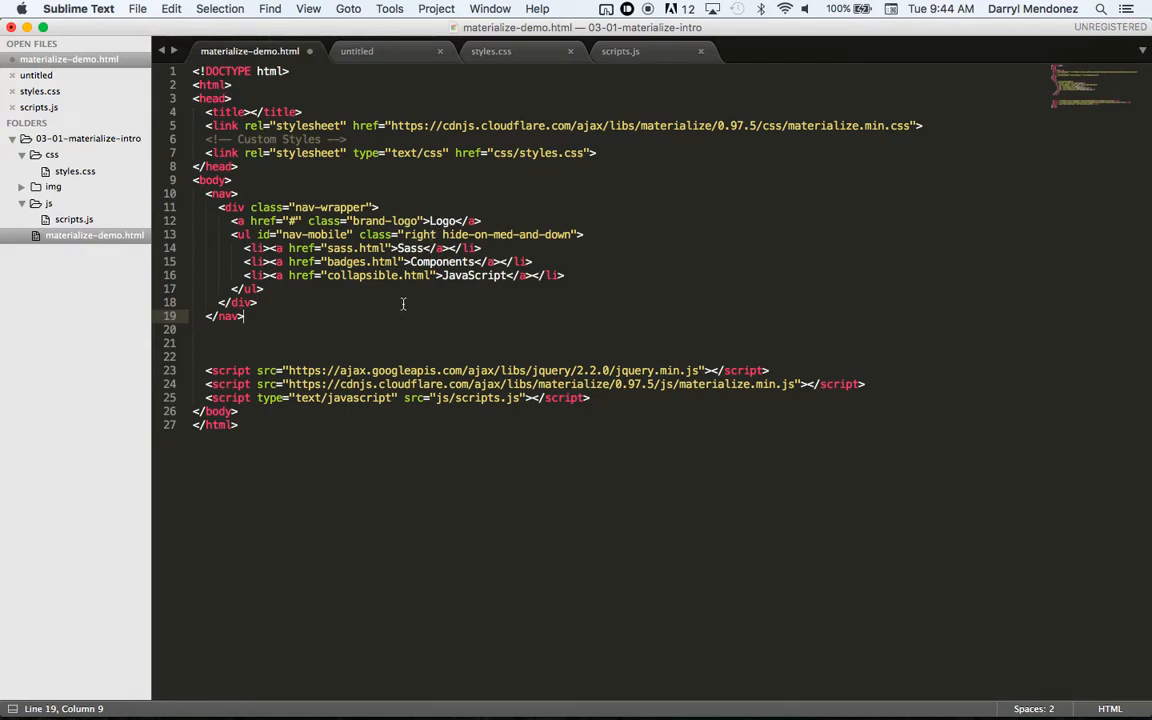
pyautogui.moveTo(397, 311)
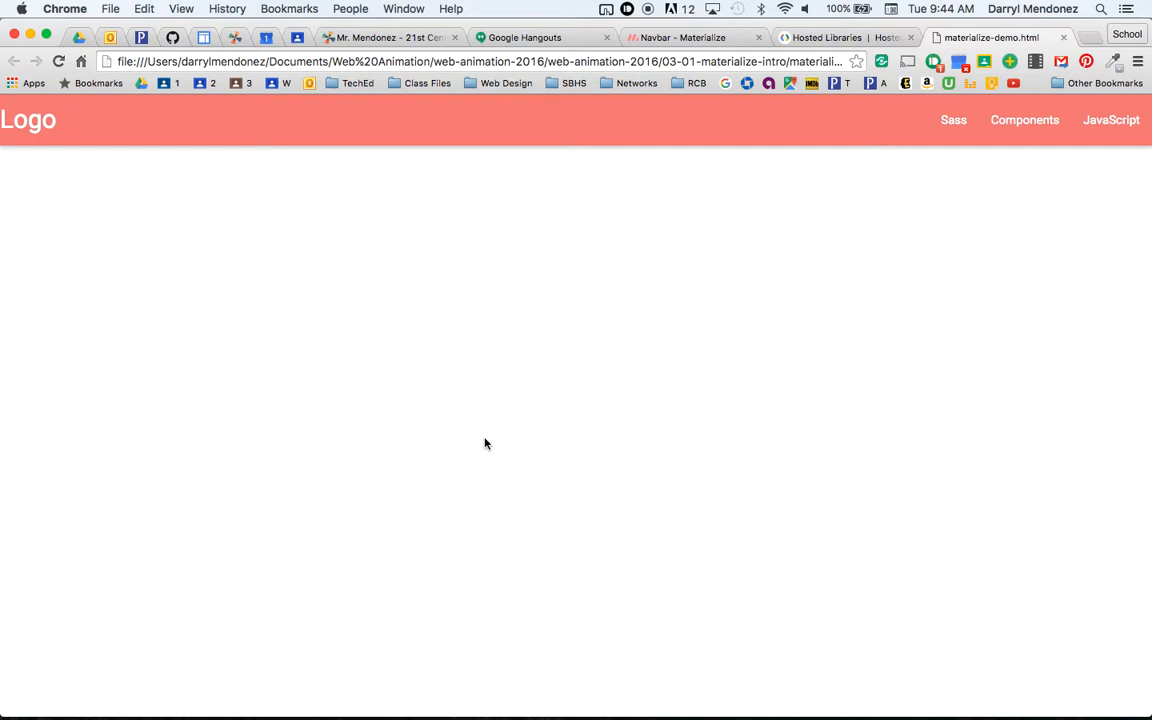
pyautogui.moveTo(99, 171)
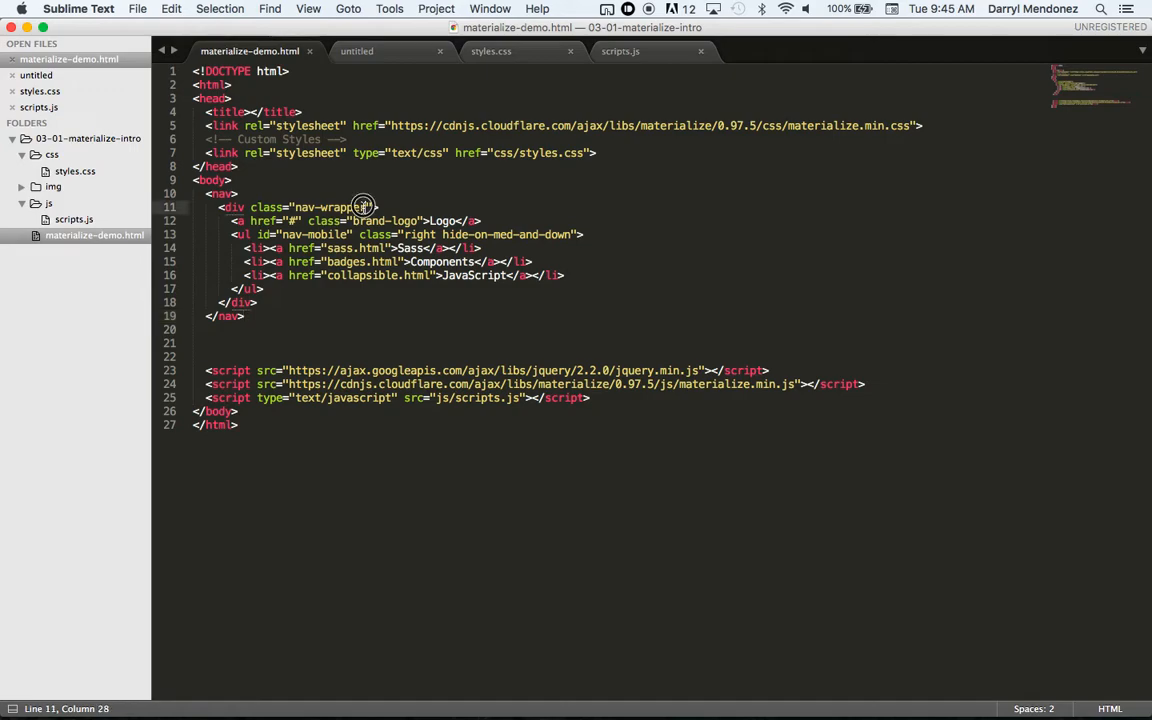
# Step: Add 'container' to the nav-wrapper div's class attribute and save the HTML file
pyautogui.write('container')
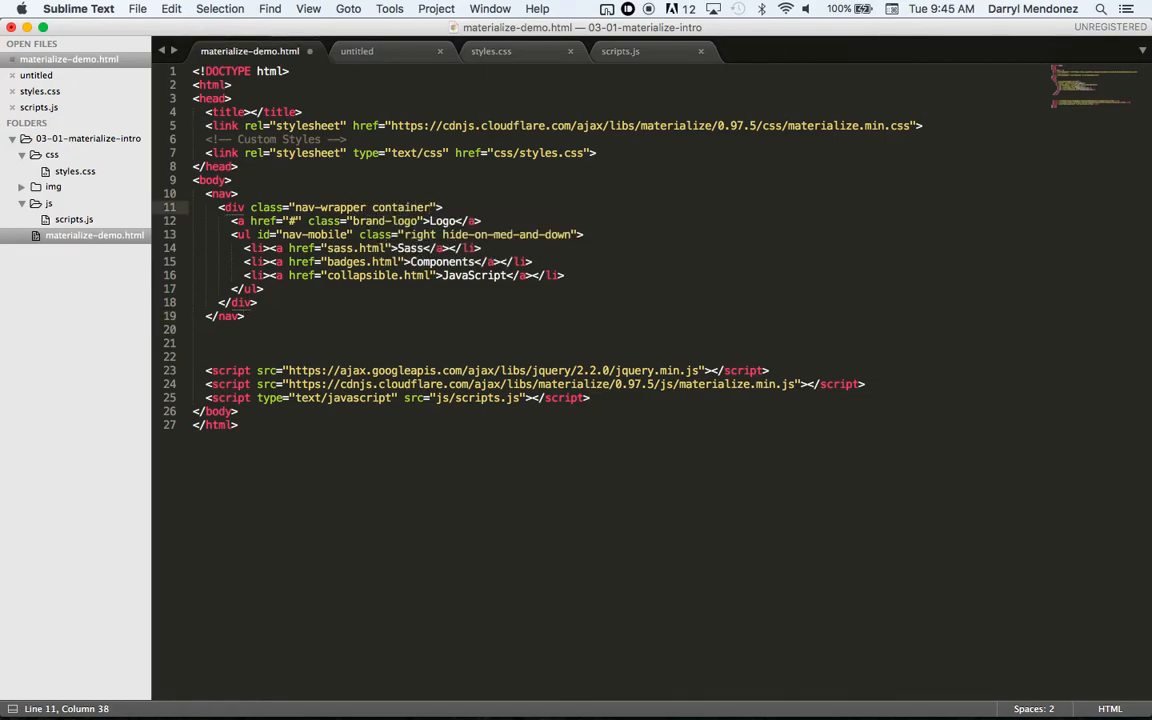
pyautogui.press('cmd+s')
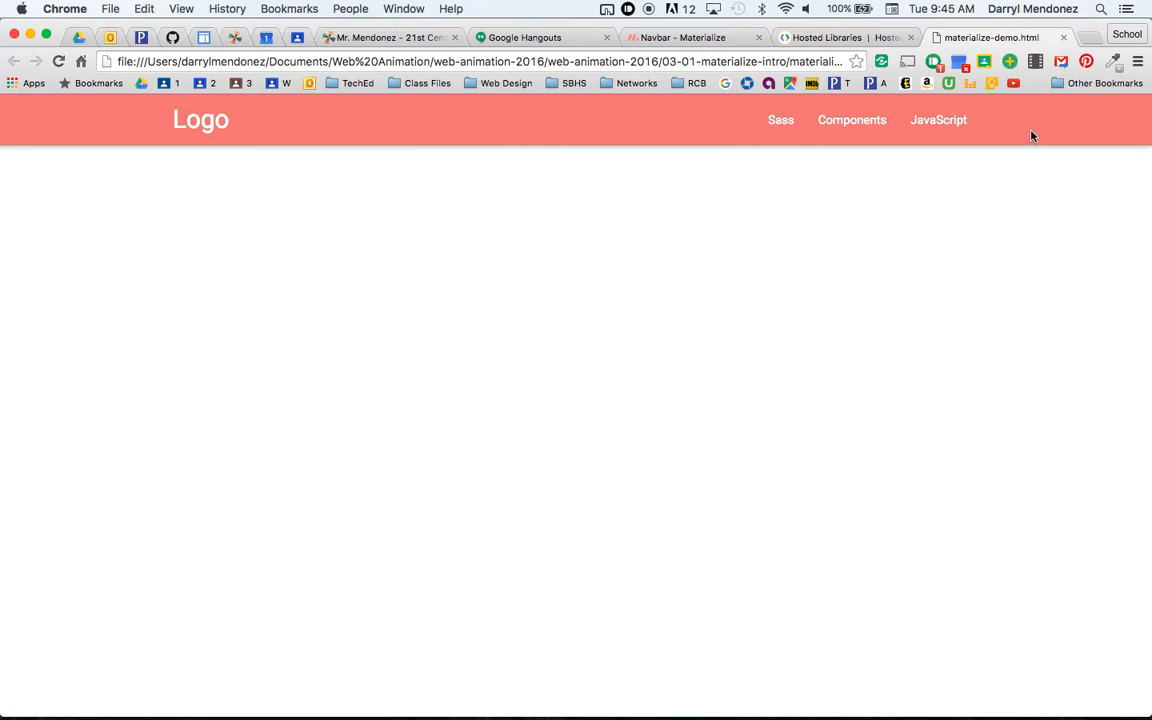
pyautogui.moveTo(1122, 610)
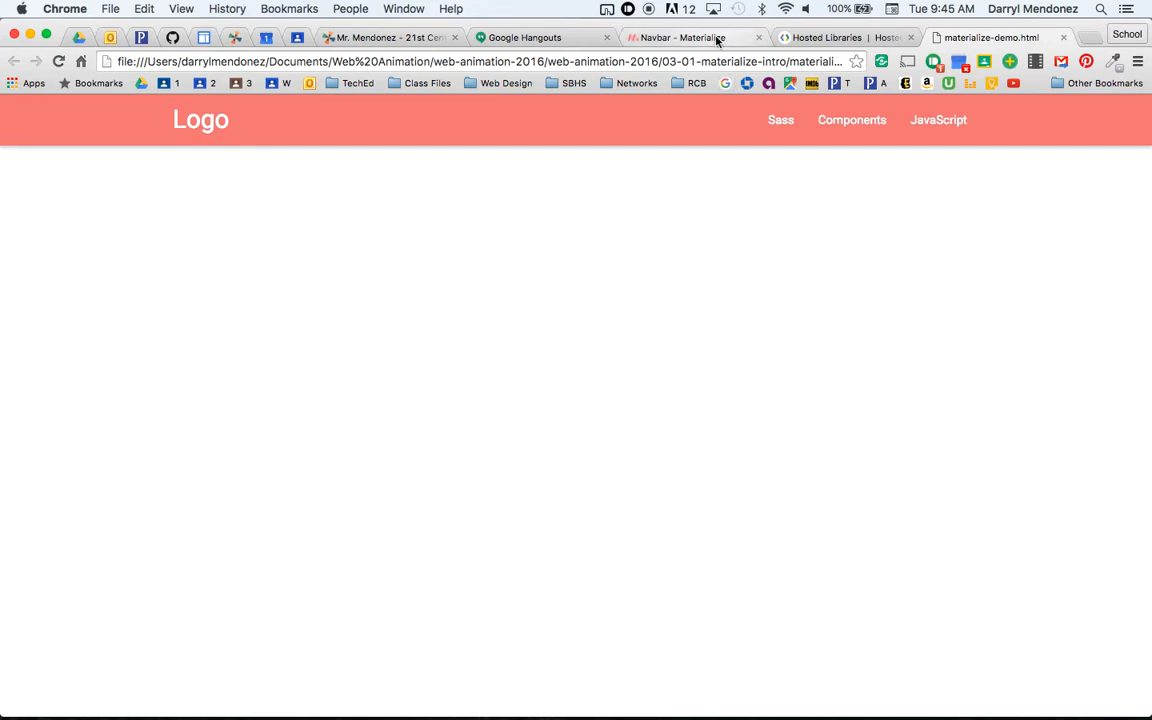
# Step: From the Navbar docs tab, search Materialize for 'co' and open the Color page
pyautogui.click(683, 37)
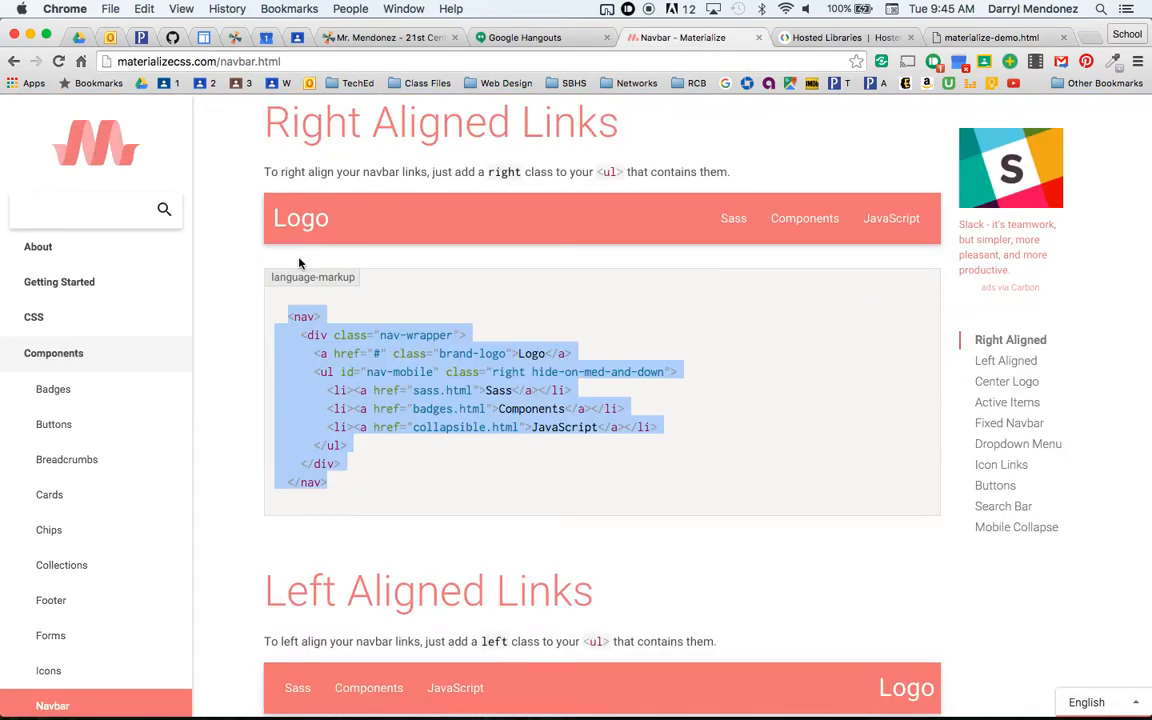
pyautogui.write('co')
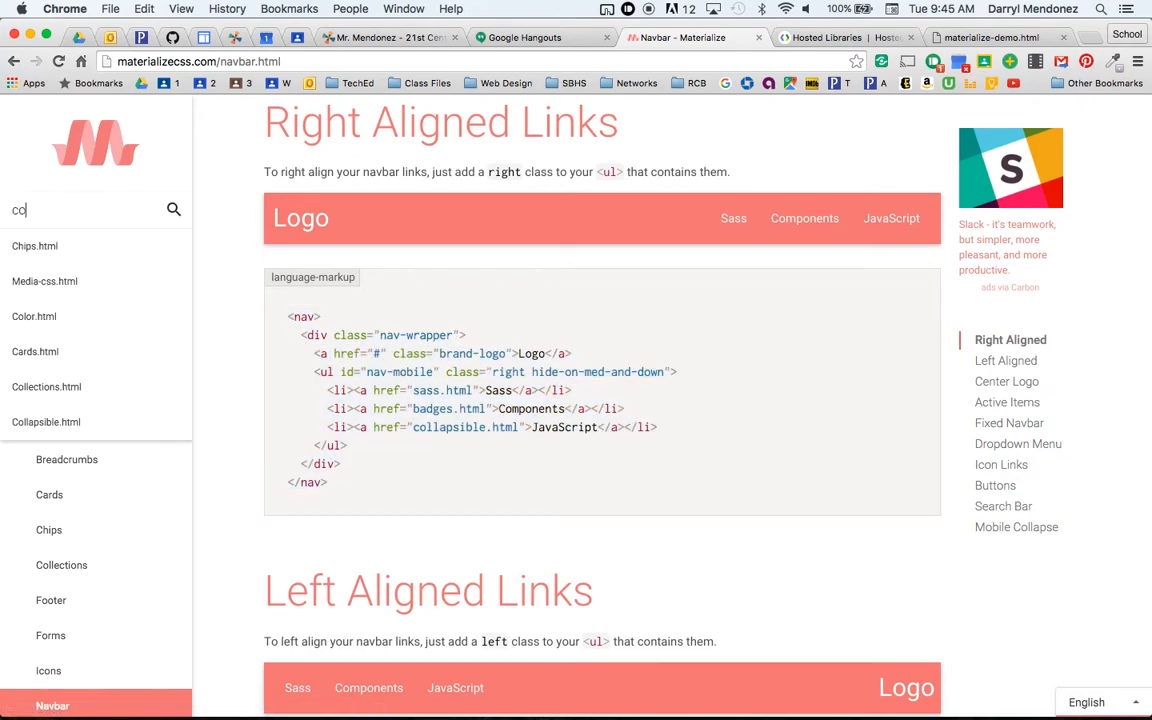
pyautogui.click(34, 246)
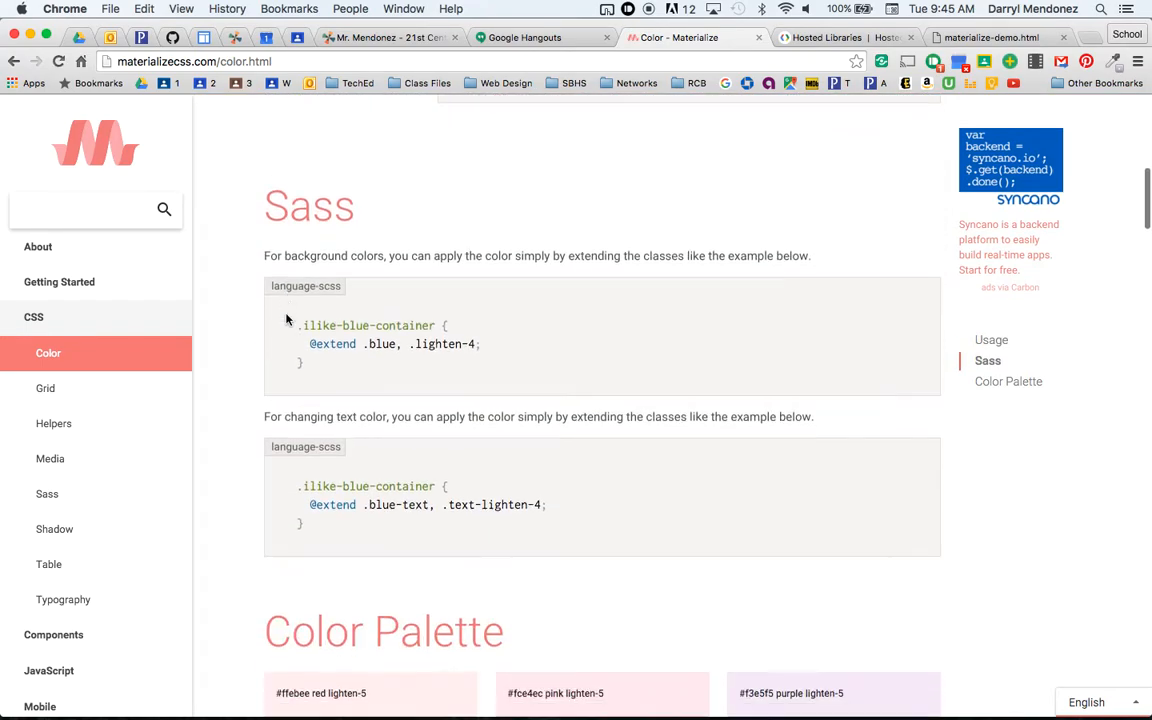
# Step: Scroll through the color swatches down to the light-blue, cyan and teal shades
pyautogui.scroll(-3)
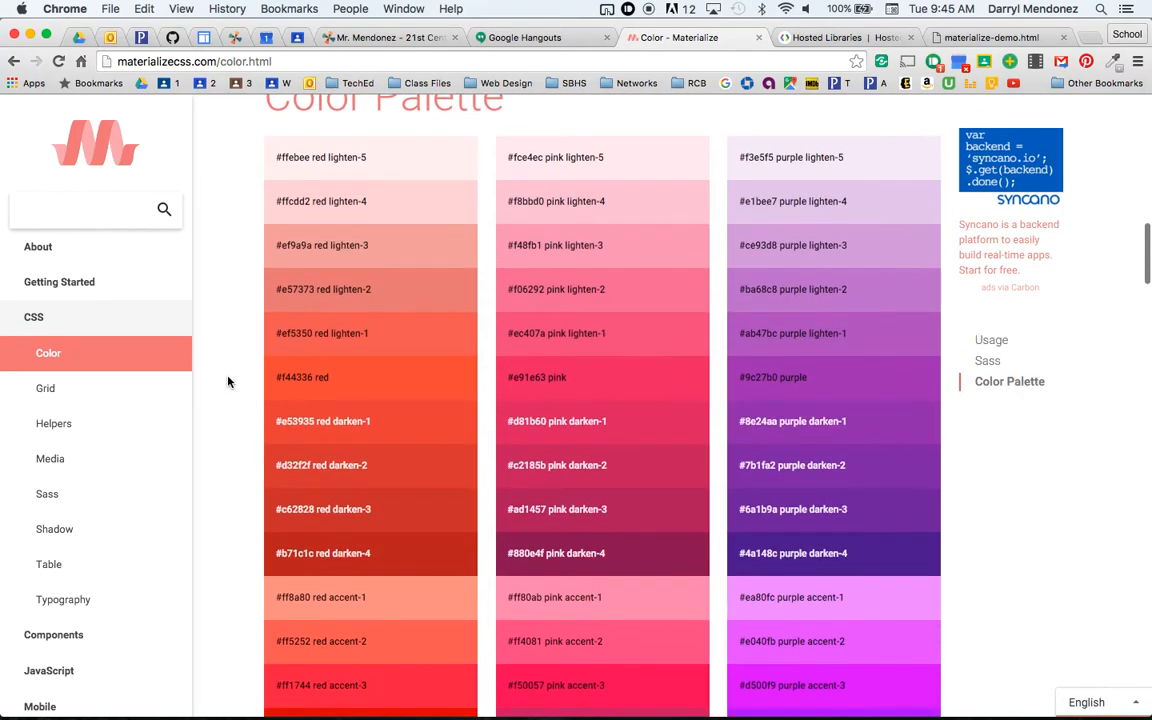
pyautogui.scroll(-3)
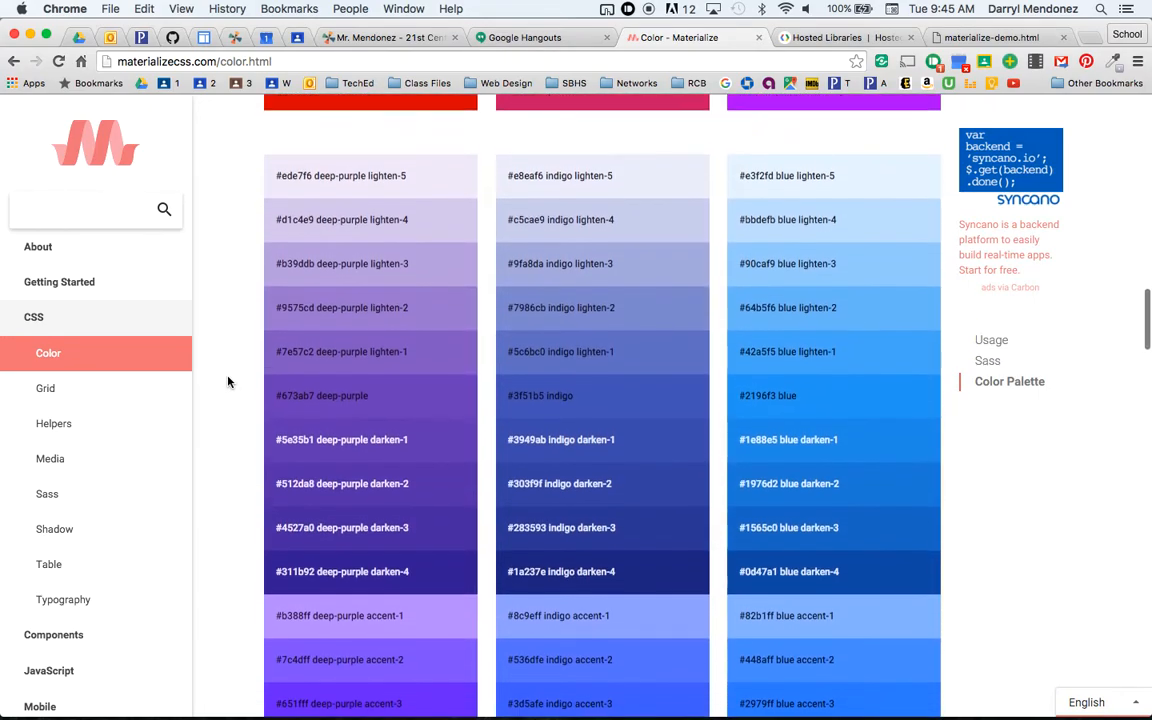
pyautogui.scroll(-3)
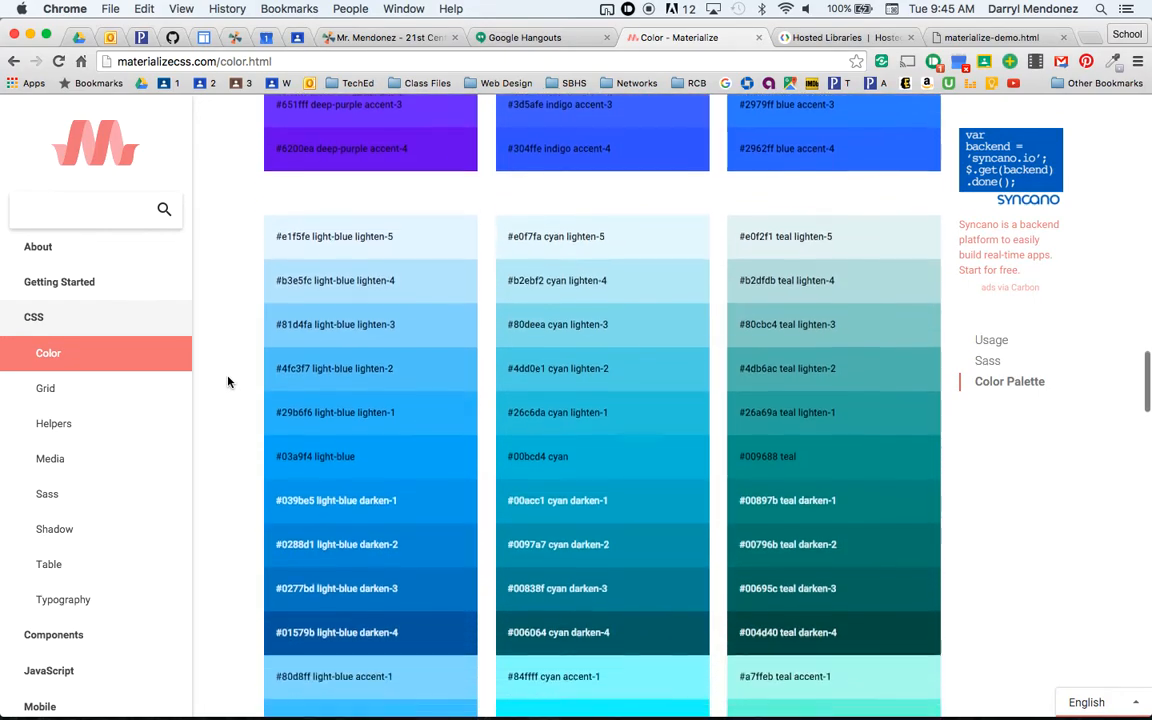
pyautogui.scroll(-3)
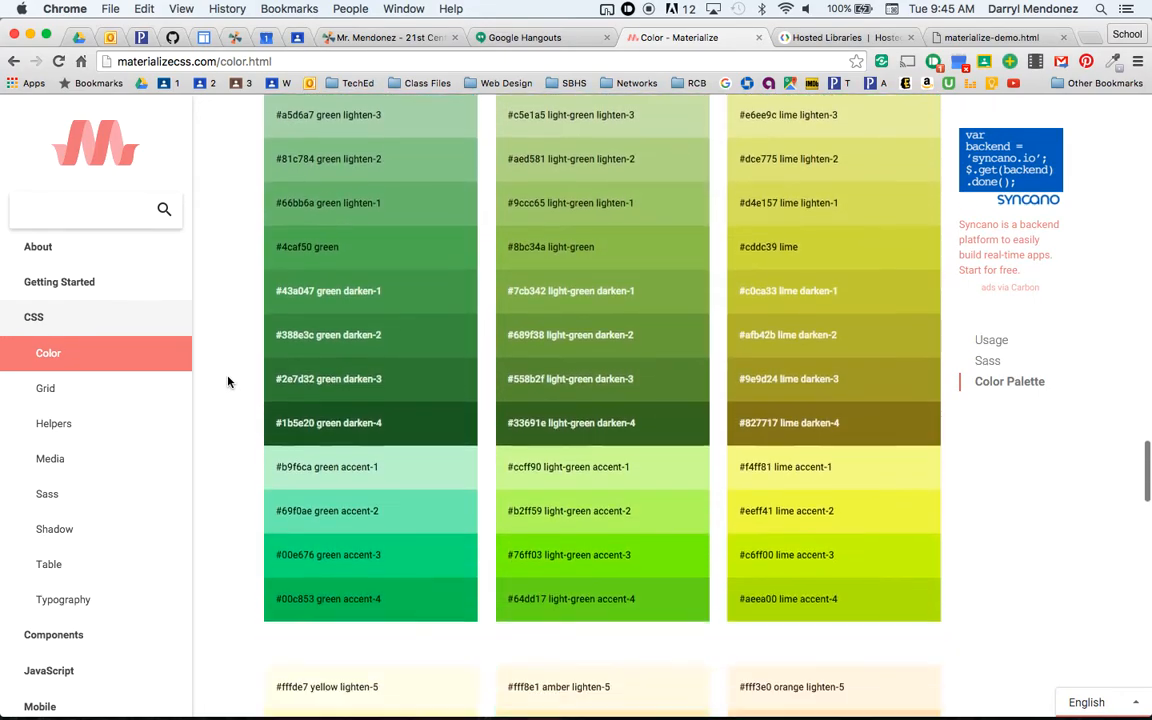
pyautogui.scroll(-3)
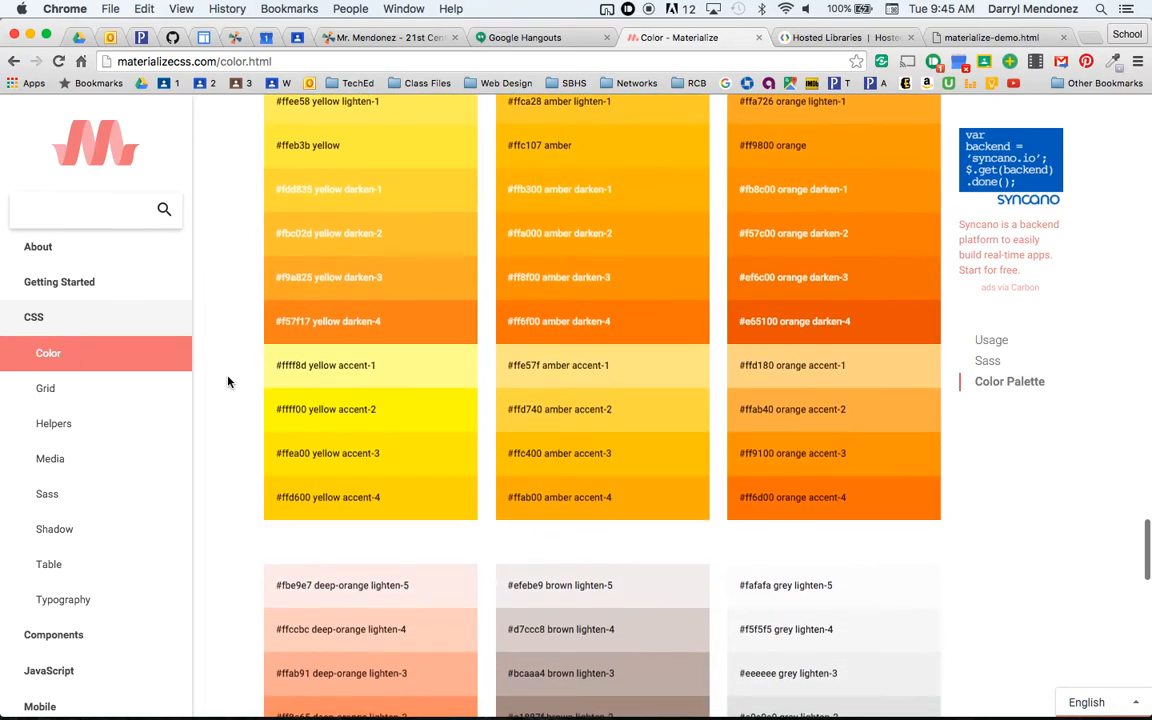
pyautogui.scroll(-3)
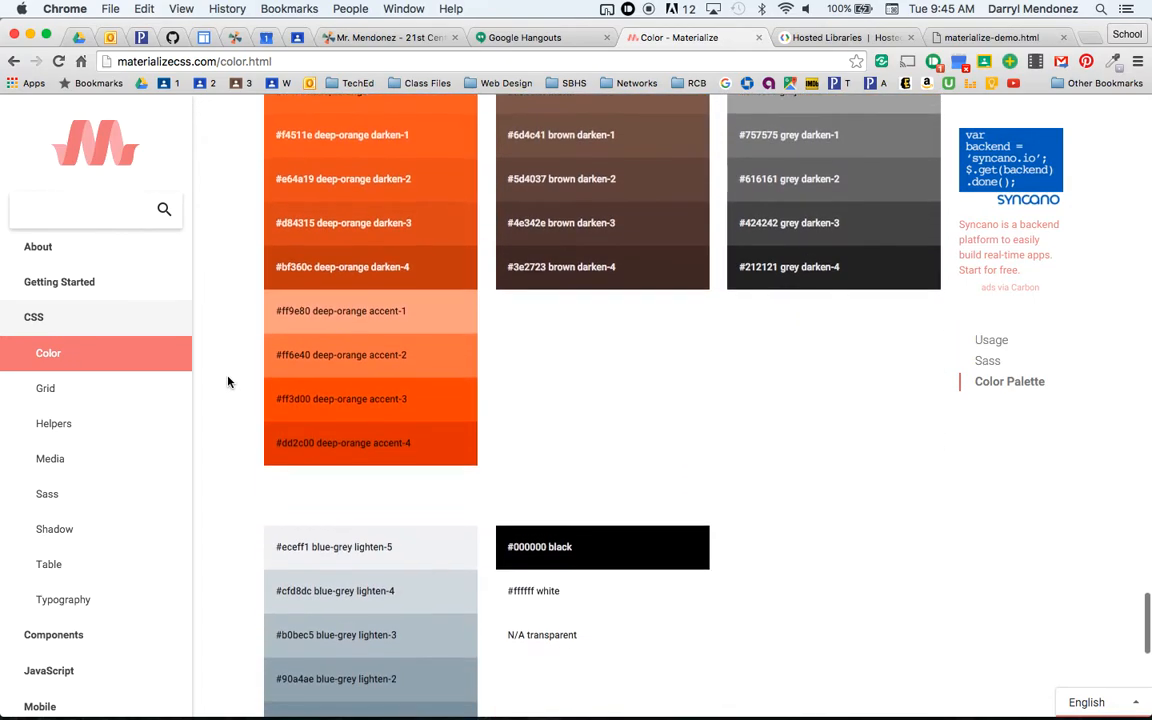
pyautogui.scroll(-3)
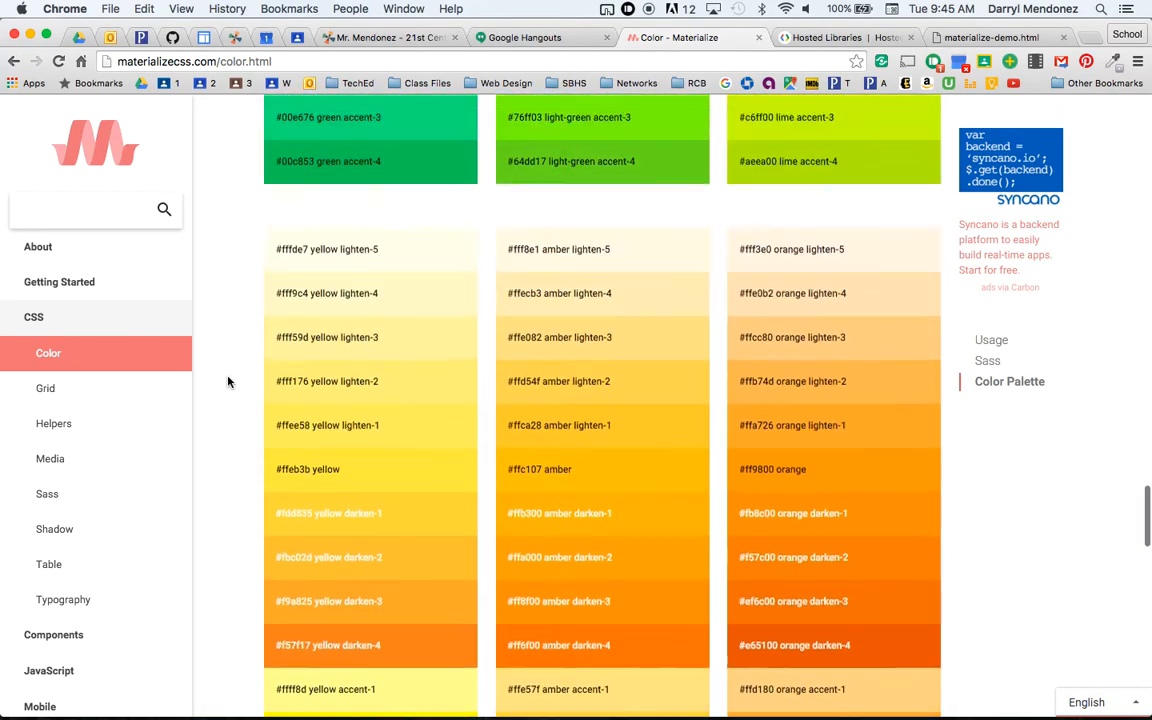
pyautogui.scroll(3)
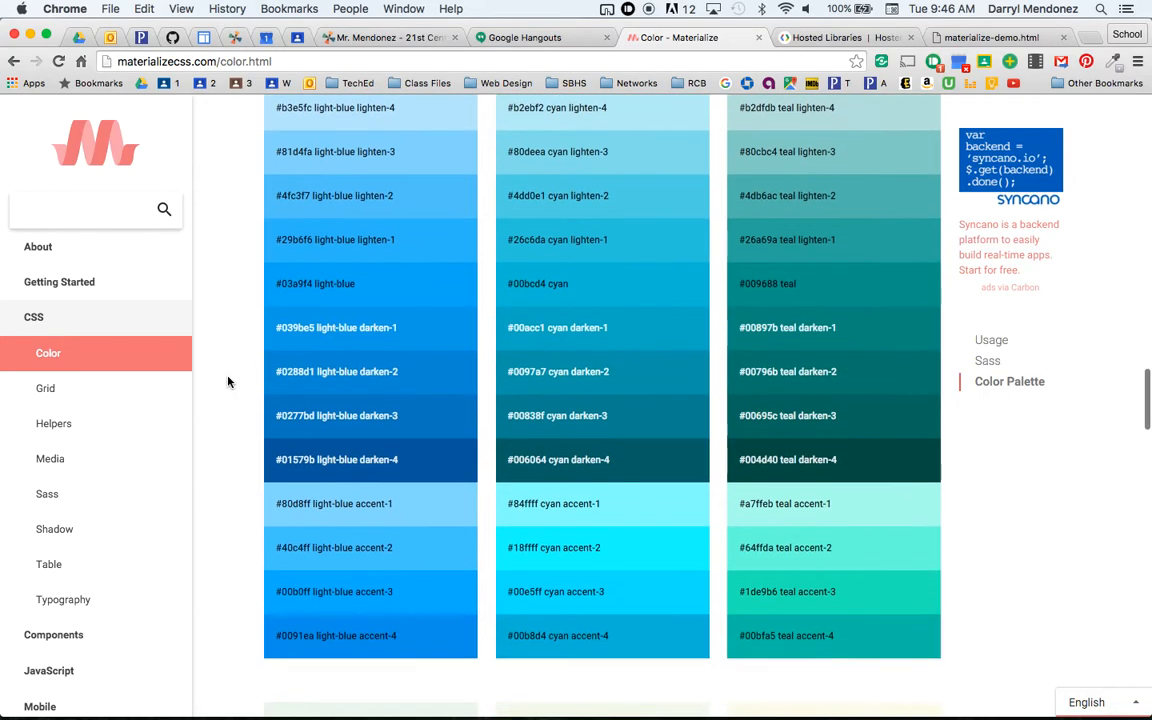
pyautogui.scroll(-3)
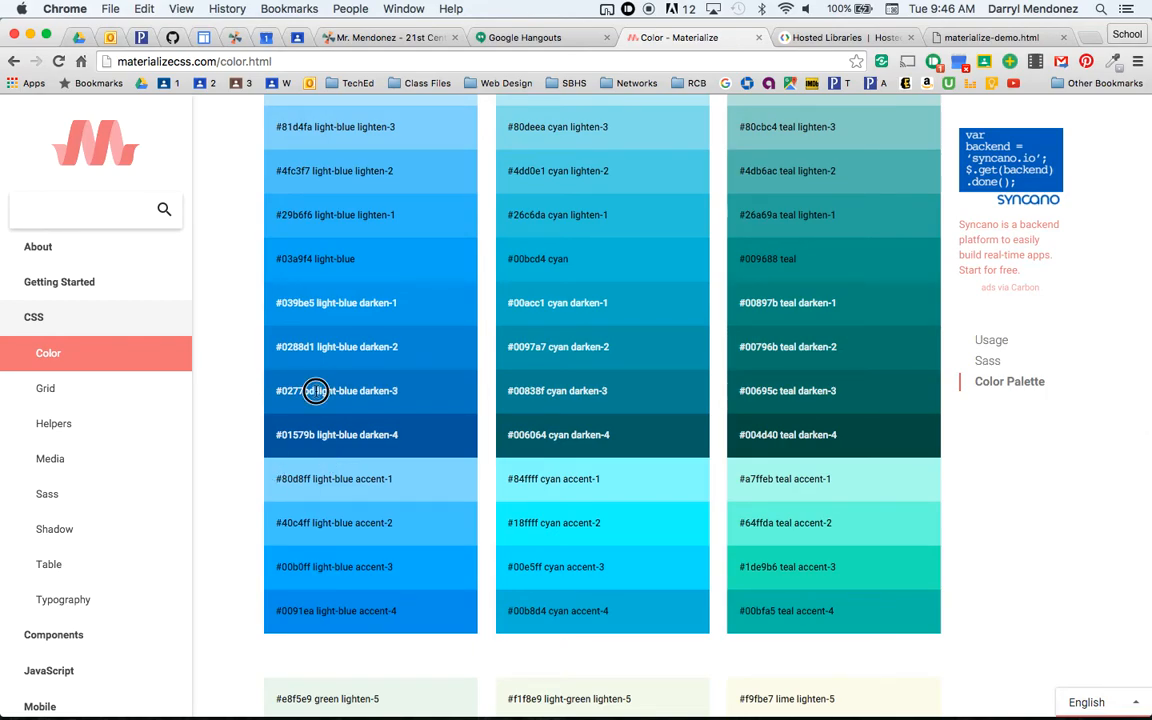
pyautogui.moveTo(403, 393)
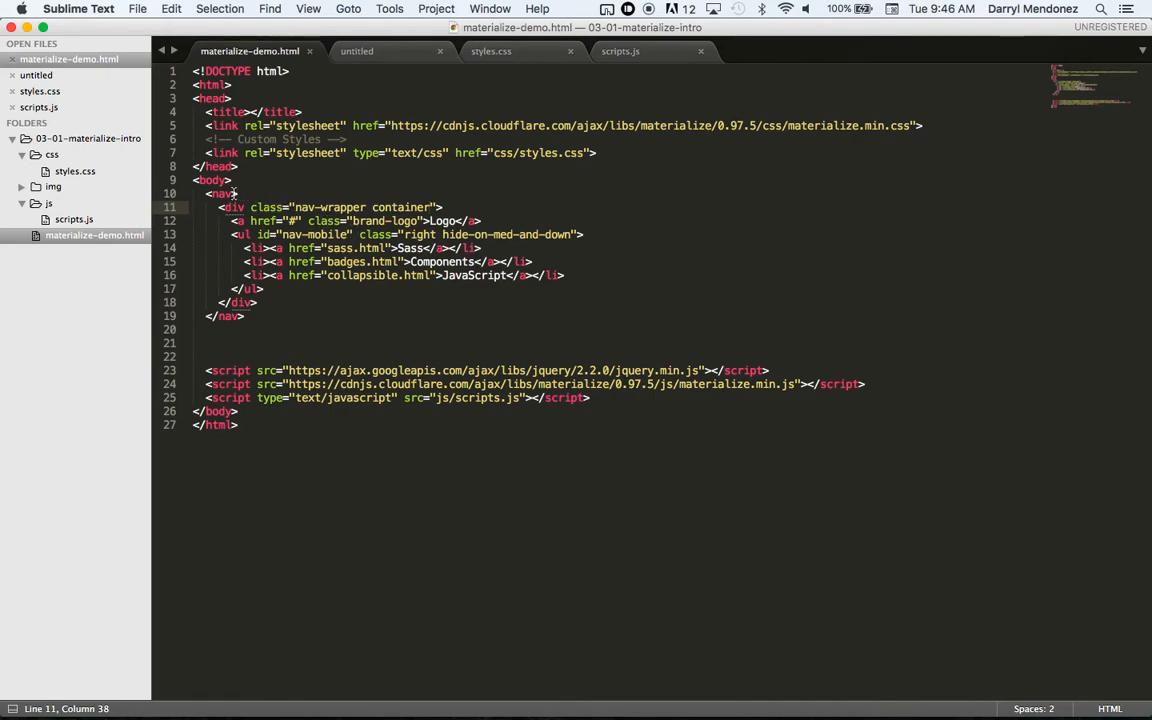
# Step: Type class="light-blue darken-3" into the <nav> tag
pyautogui.write('class="')
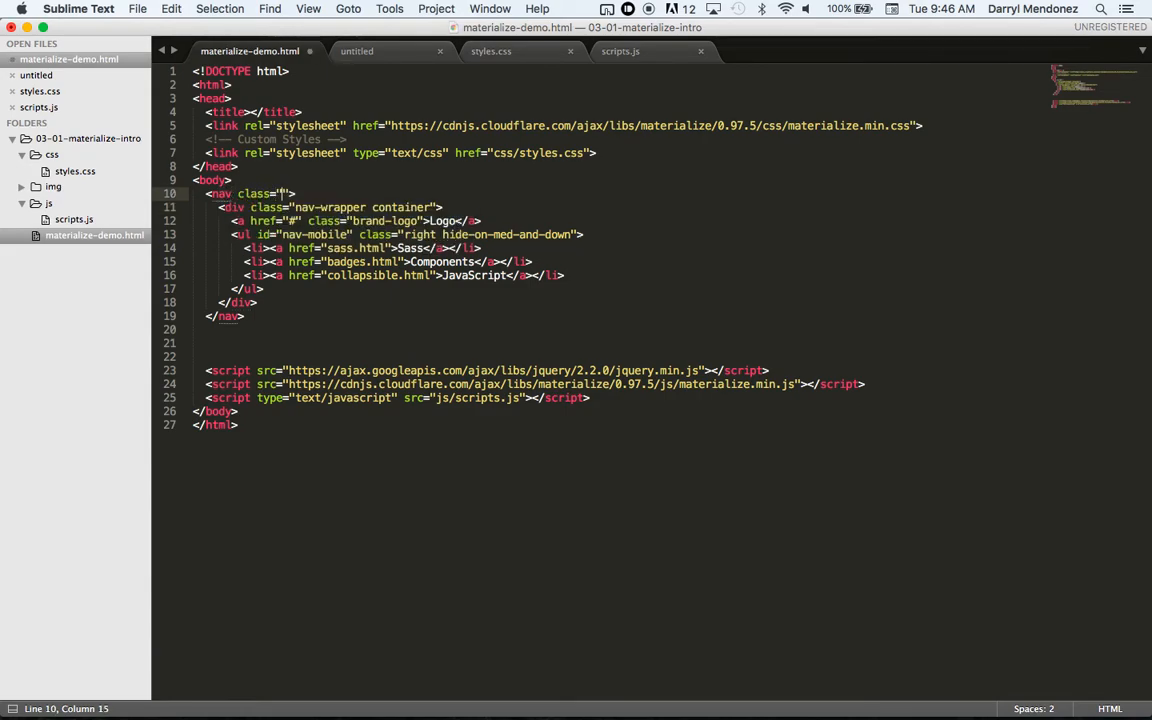
pyautogui.write('light-blue darken-3')
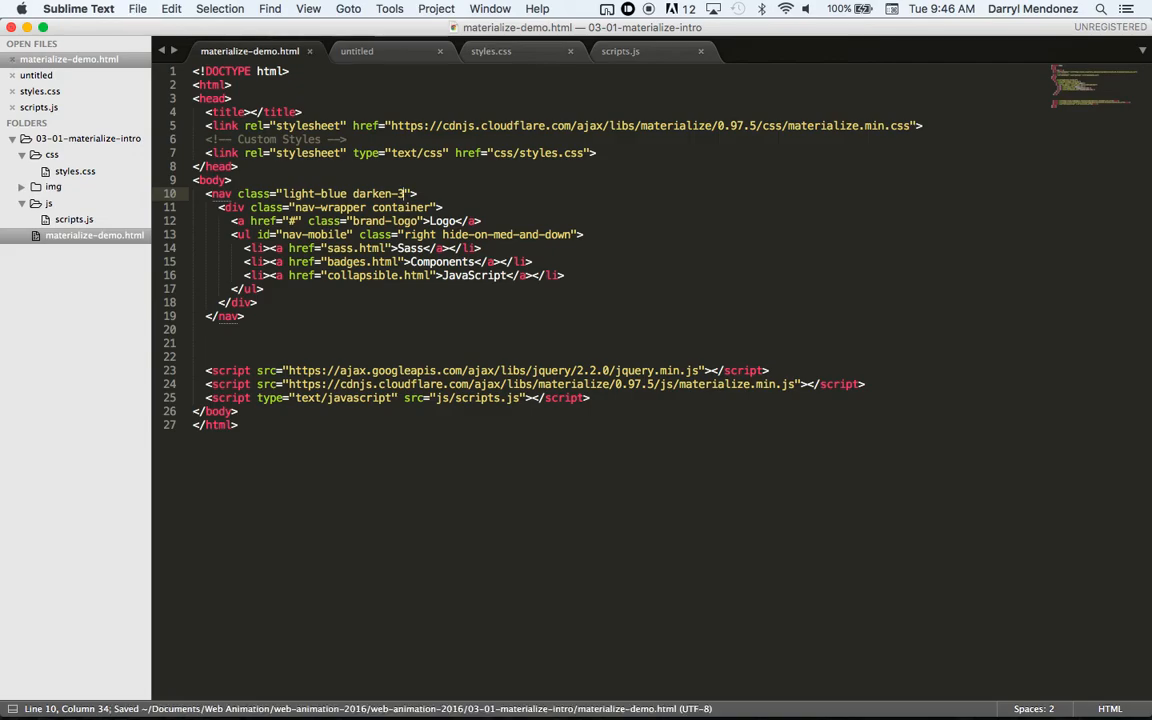